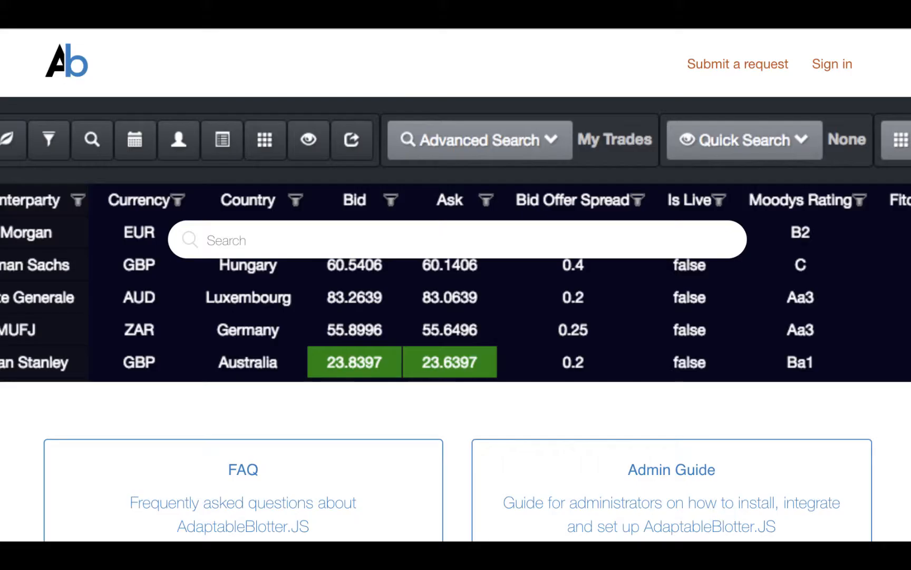
Go to the Blotter API reference page in the help site
scroll(down, 3)
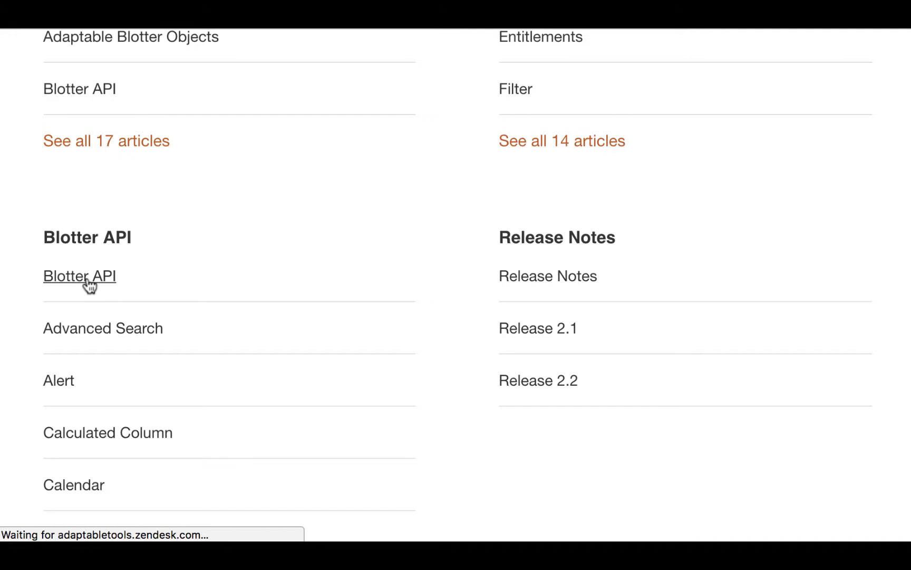
click(80, 276)
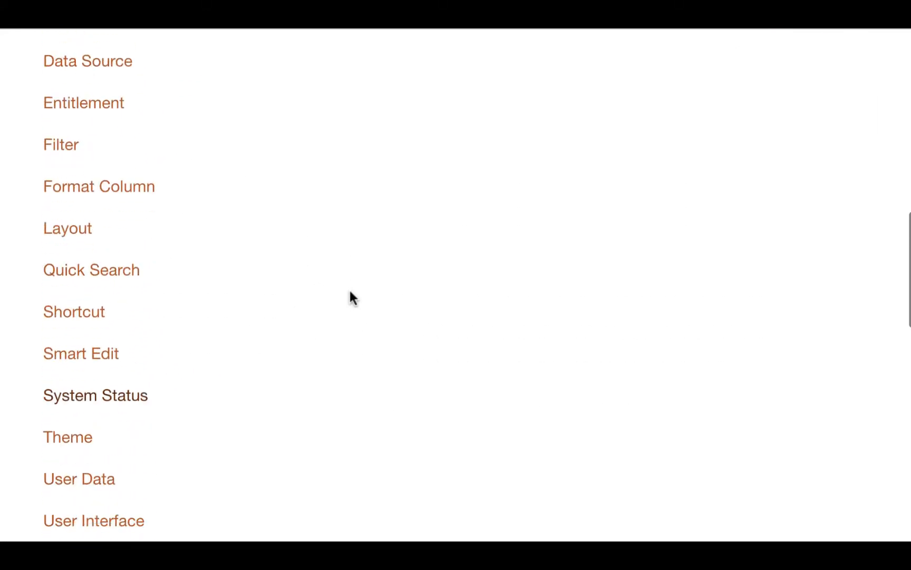
scroll(up, 3)
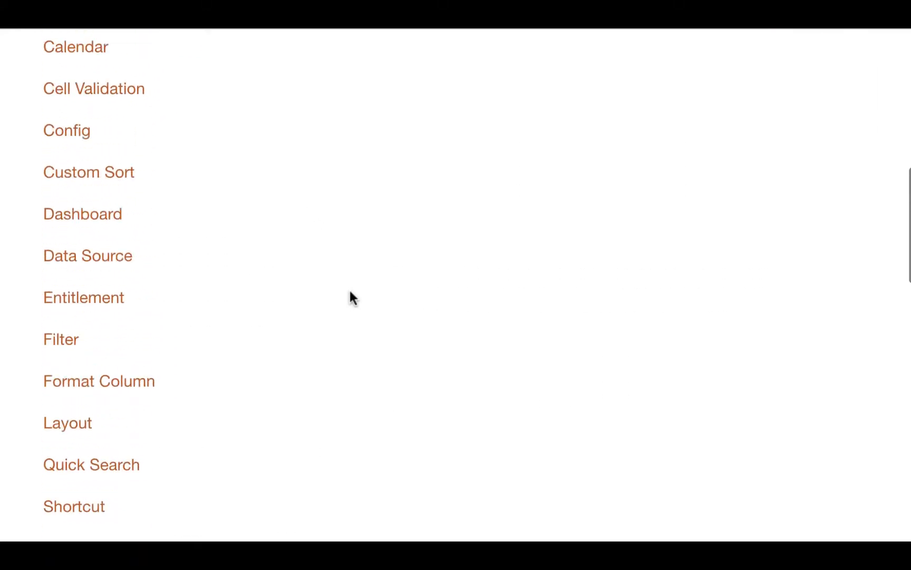
scroll(down, 3)
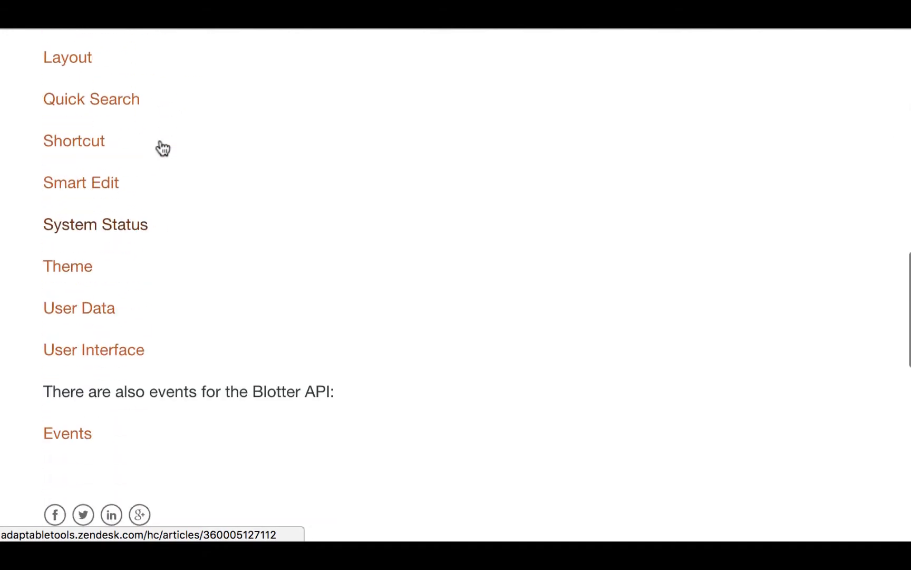
Show the System Status article listing the Red, Amber and Green status calls
click(95, 193)
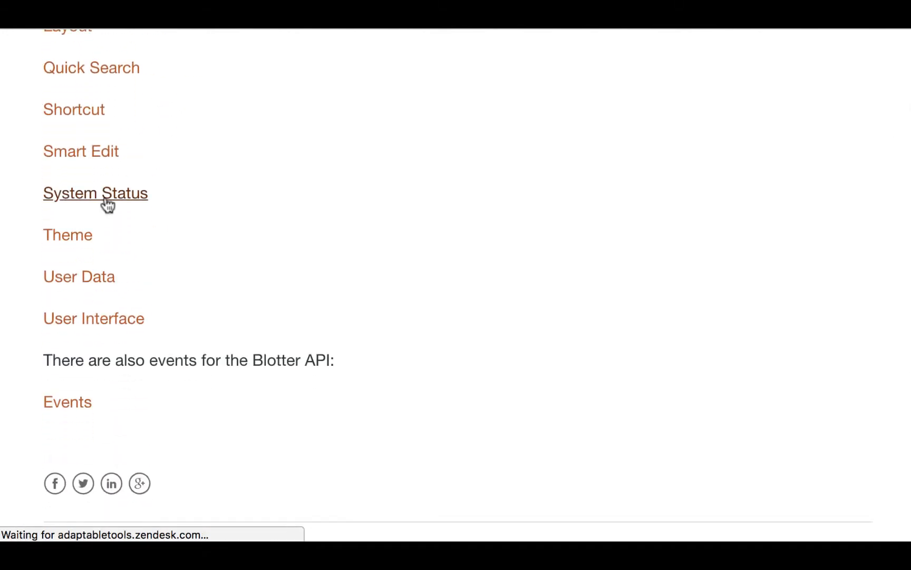
click(95, 193)
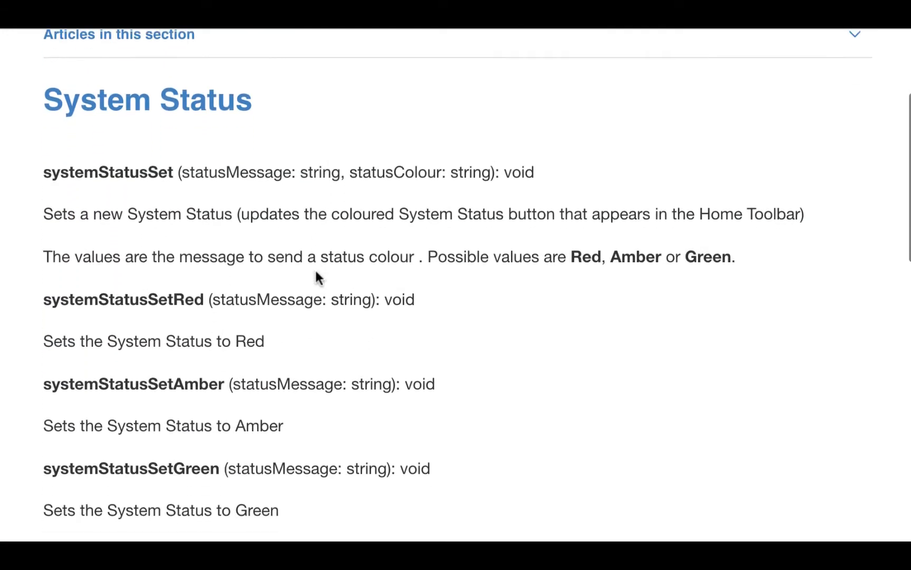
scroll(down, 3)
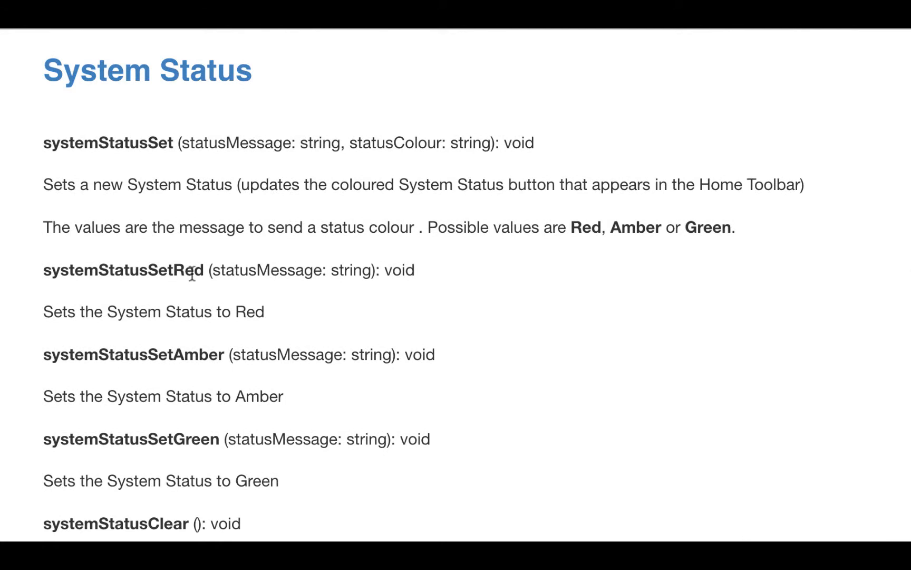
mouse_move(290, 436)
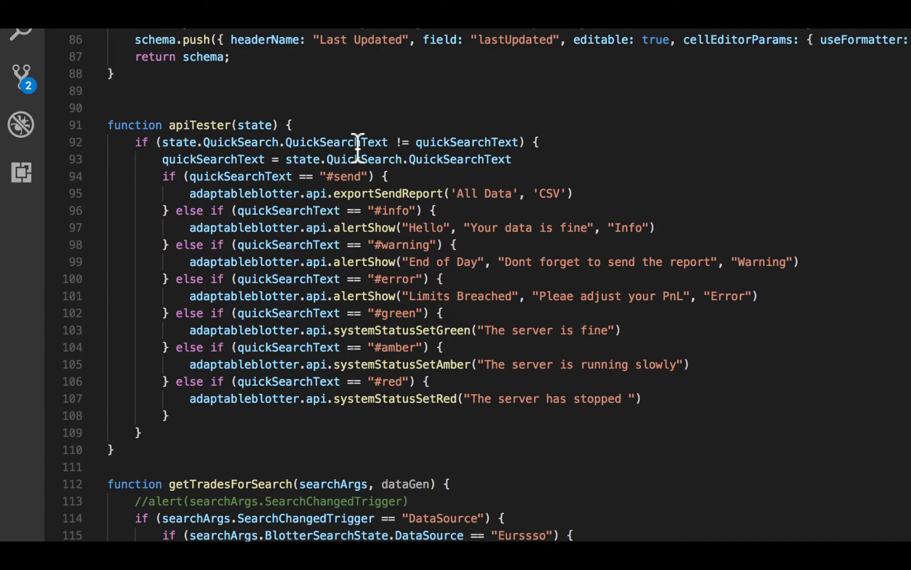
mouse_move(267, 244)
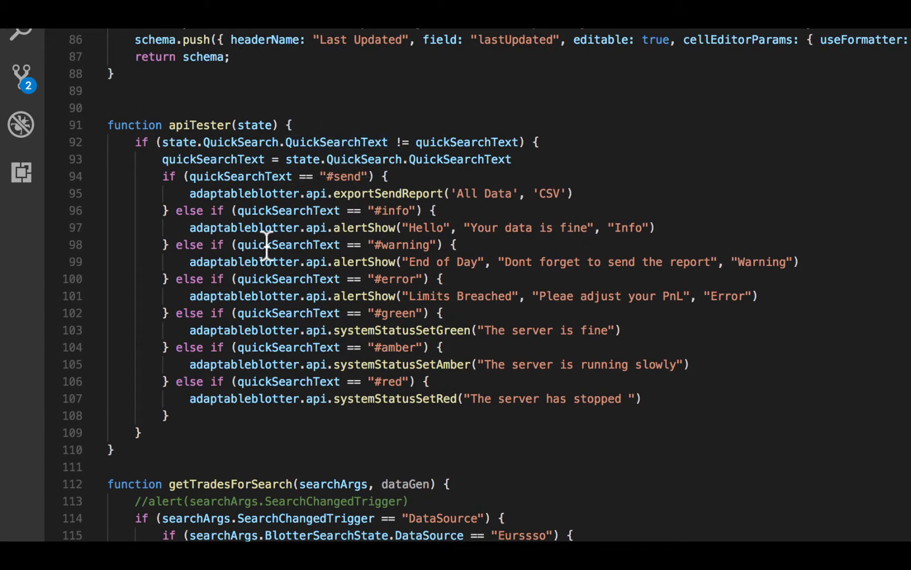
mouse_move(310, 261)
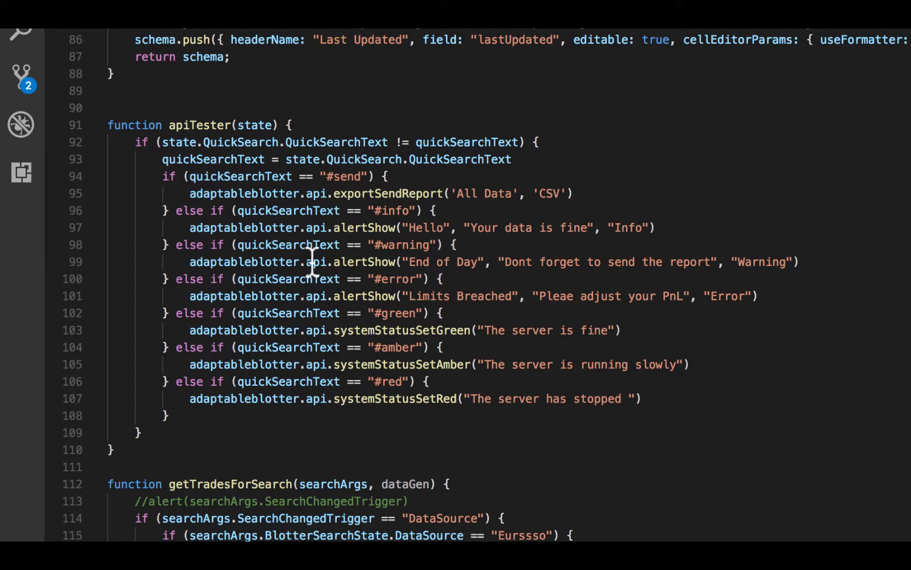
mouse_move(339, 340)
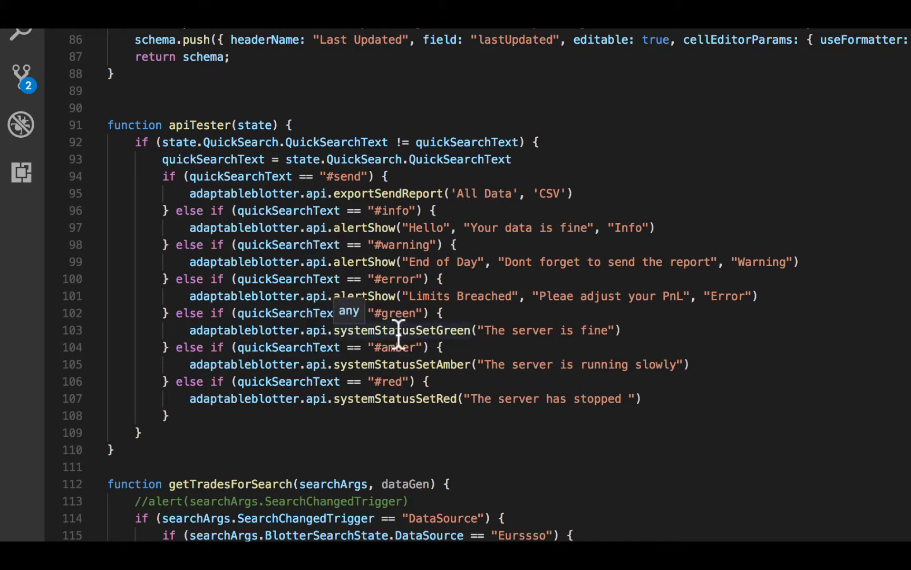
mouse_move(331, 535)
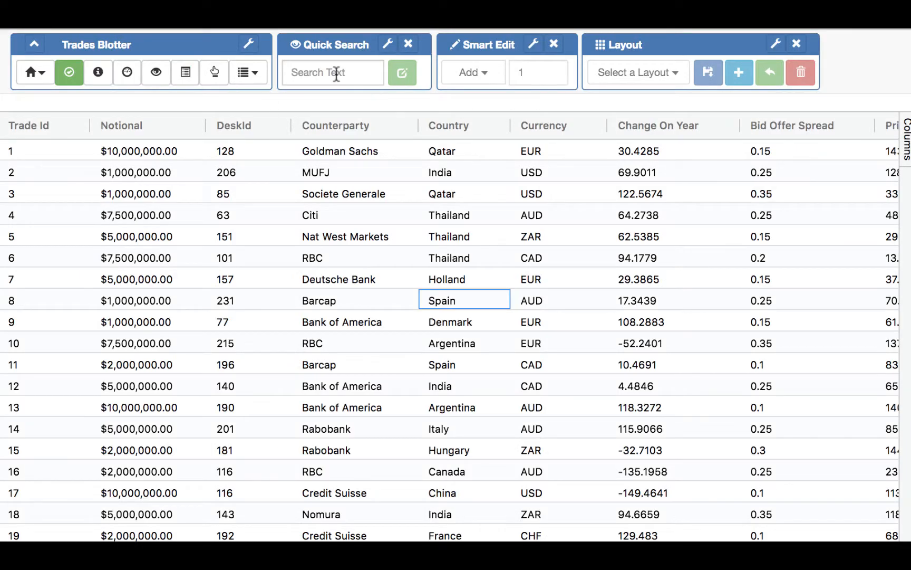
Search #red to set the status red and dismiss the 'server has stopped' popup
click(334, 72)
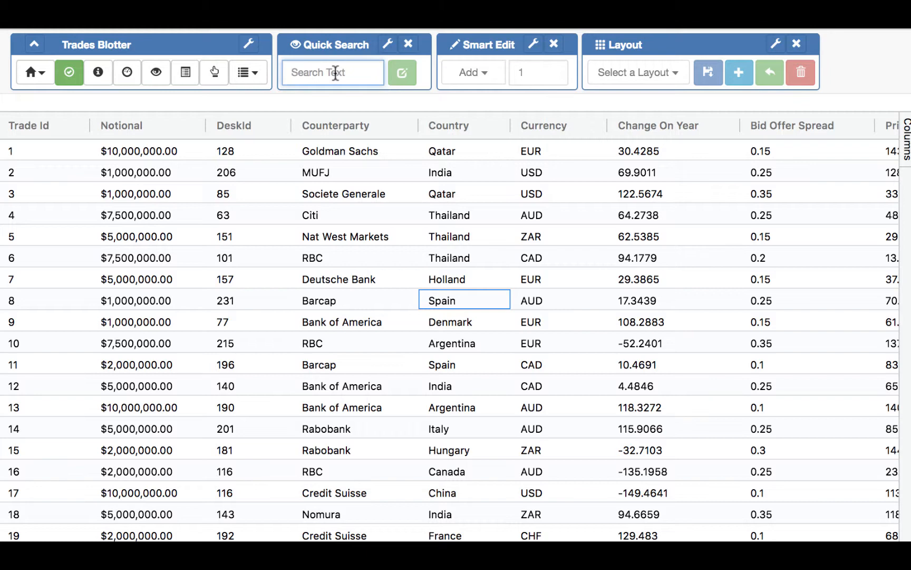
text(#)
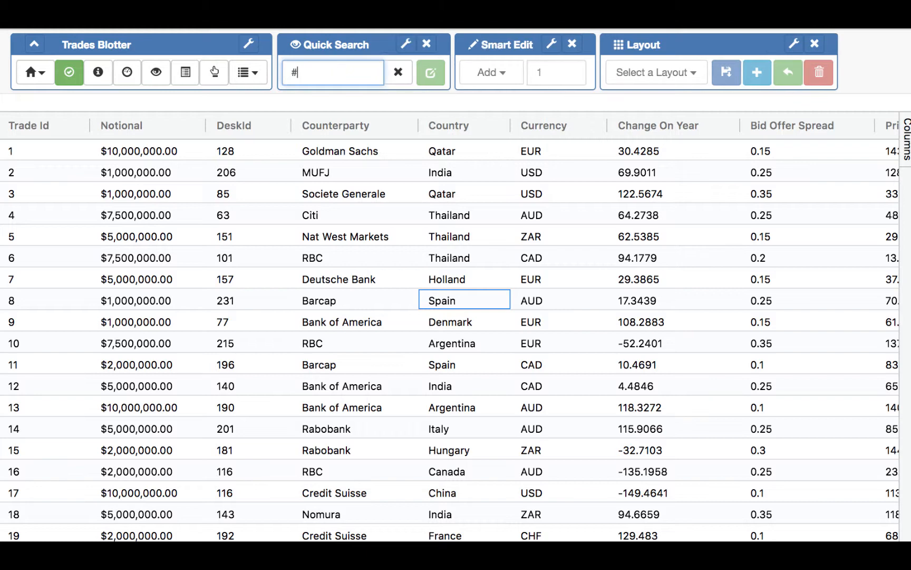
text(red)
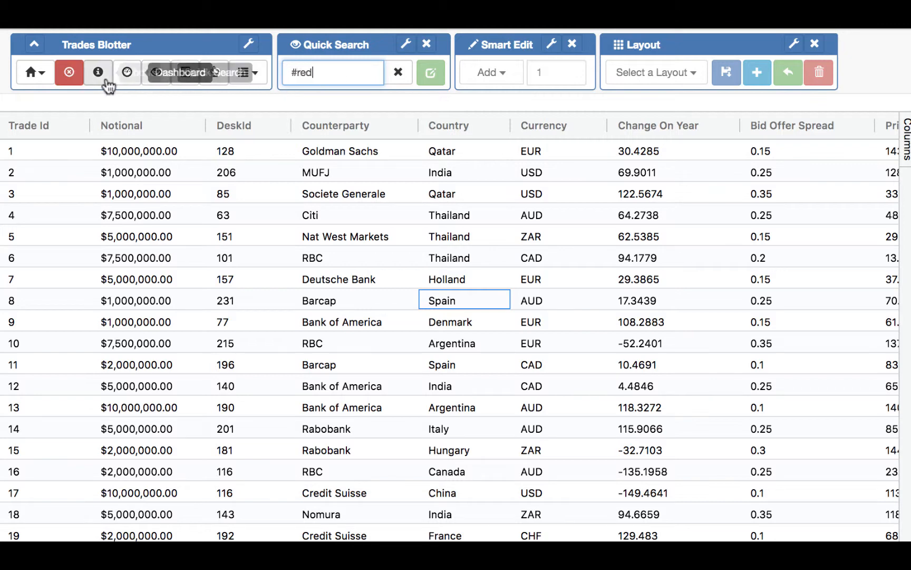
click(68, 72)
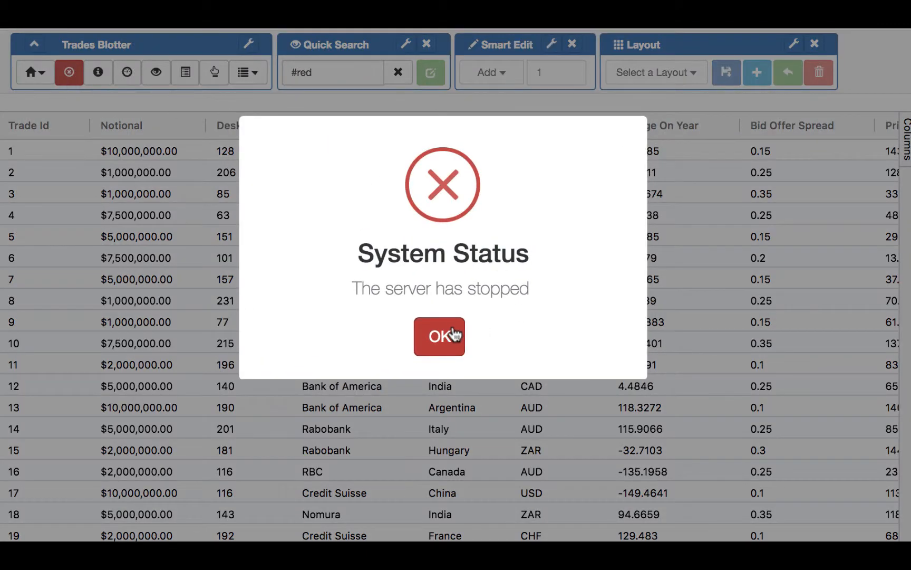
click(439, 336)
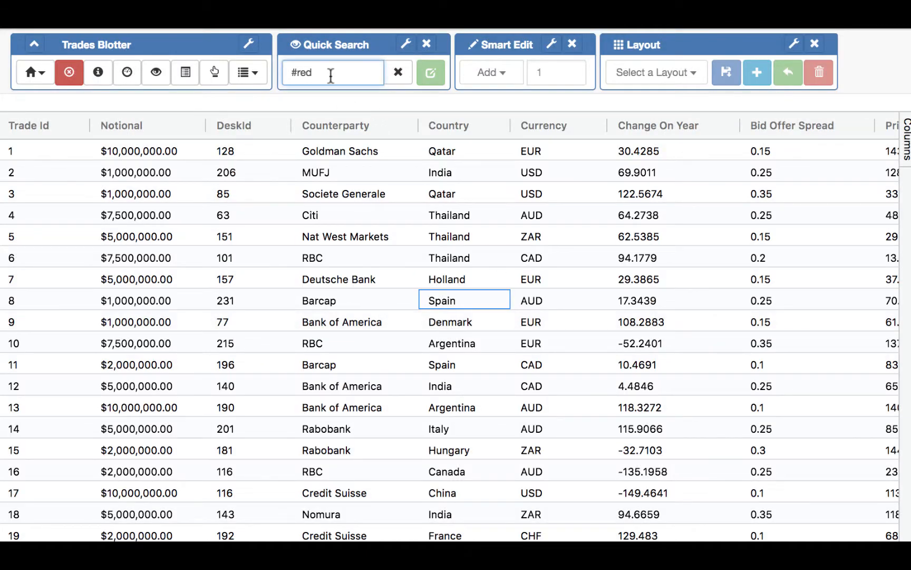
Search #amber then #green, restoring green status and dismissing the 'server is fine' popup
text(amberg)
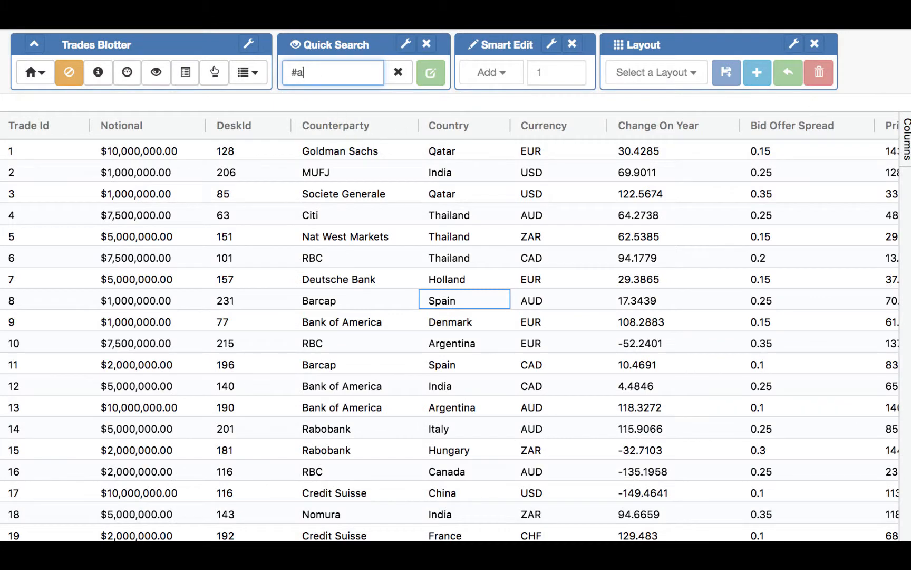
text(green)
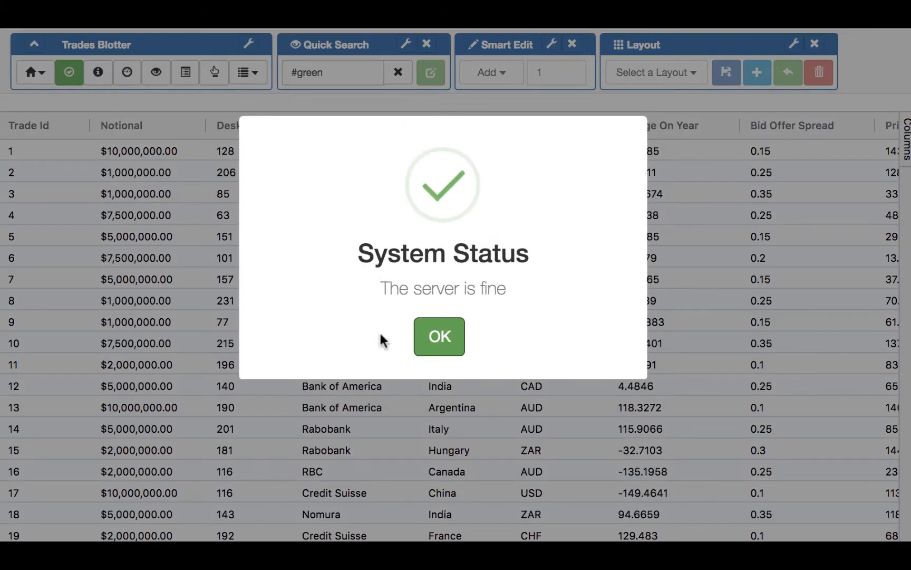
mouse_move(468, 298)
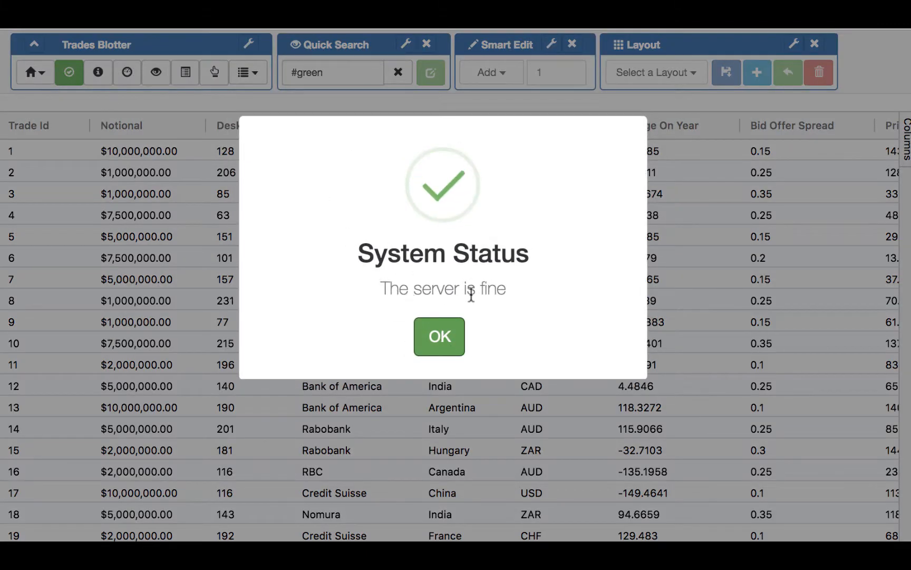
click(440, 336)
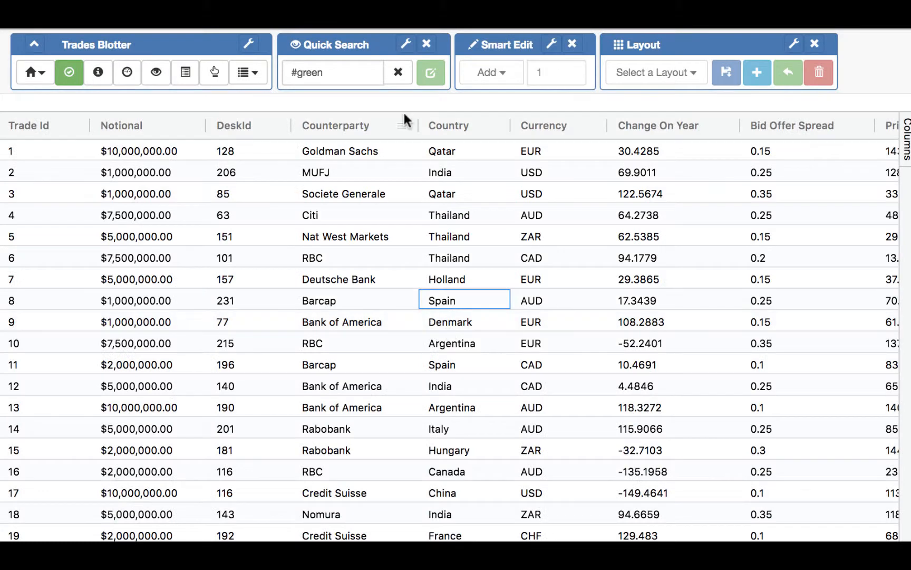
click(399, 72)
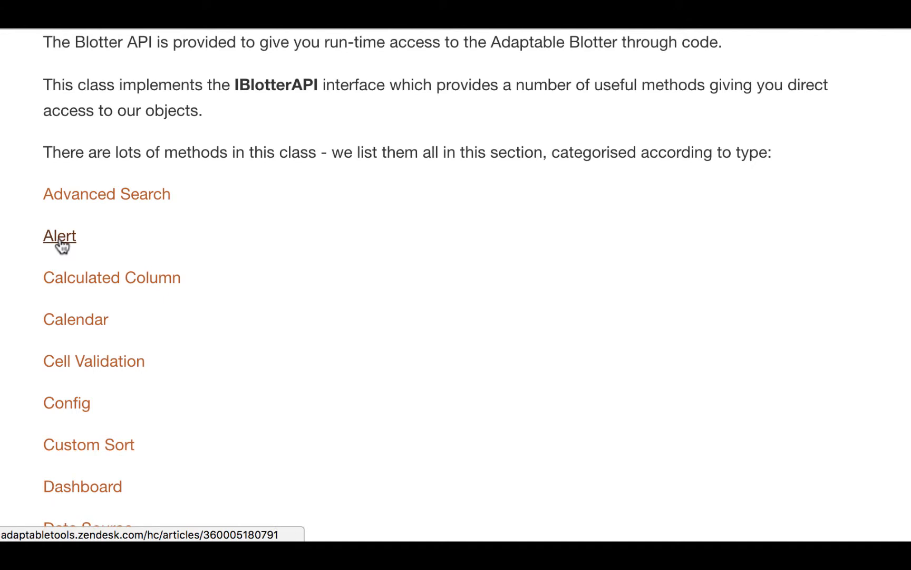
Show the Alert article listing alertShow, alertShowMessage, alertShowWarning and alertShowError
click(55, 236)
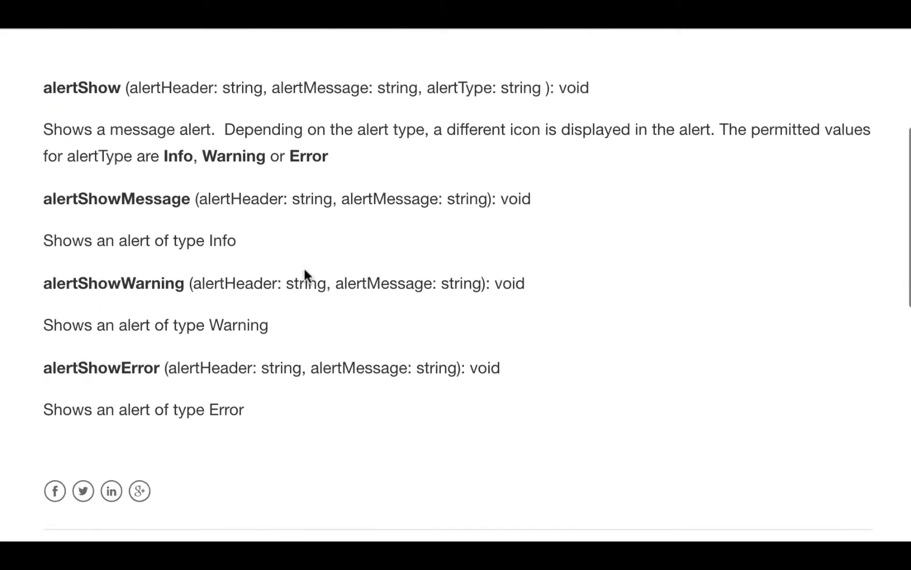
scroll(up, 3)
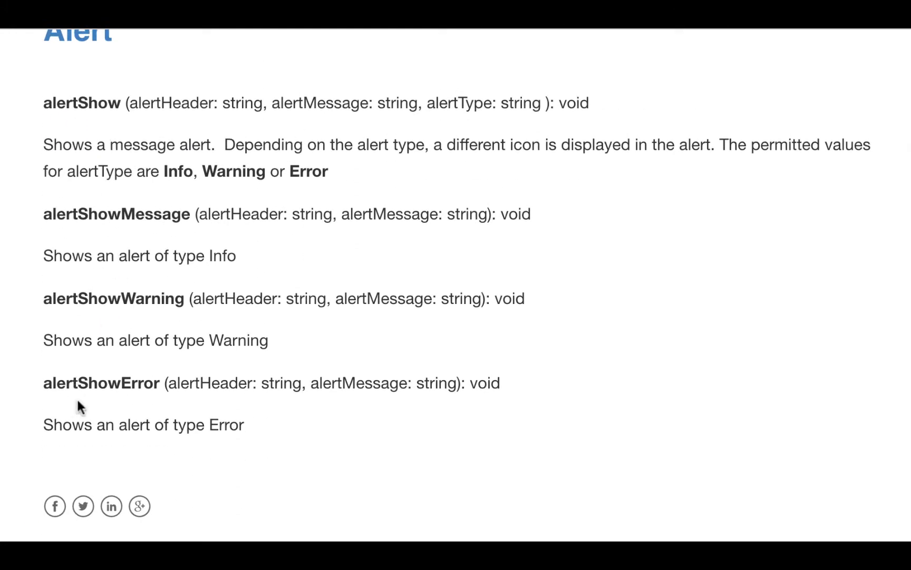
mouse_move(129, 300)
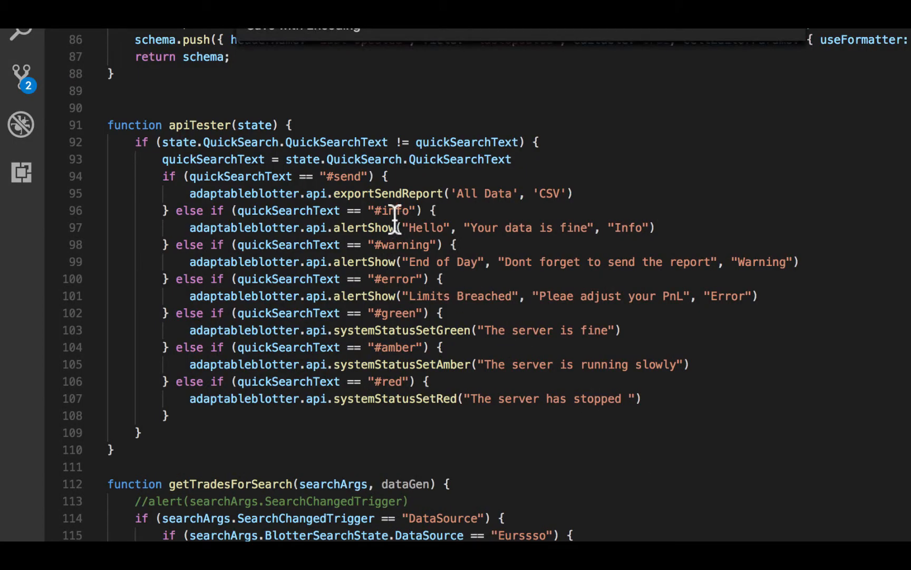
mouse_move(389, 262)
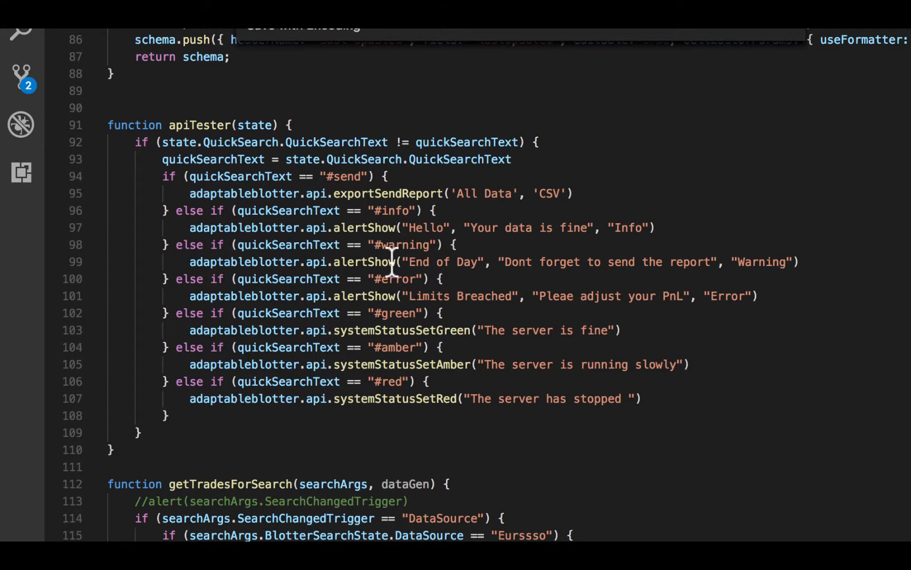
mouse_move(385, 282)
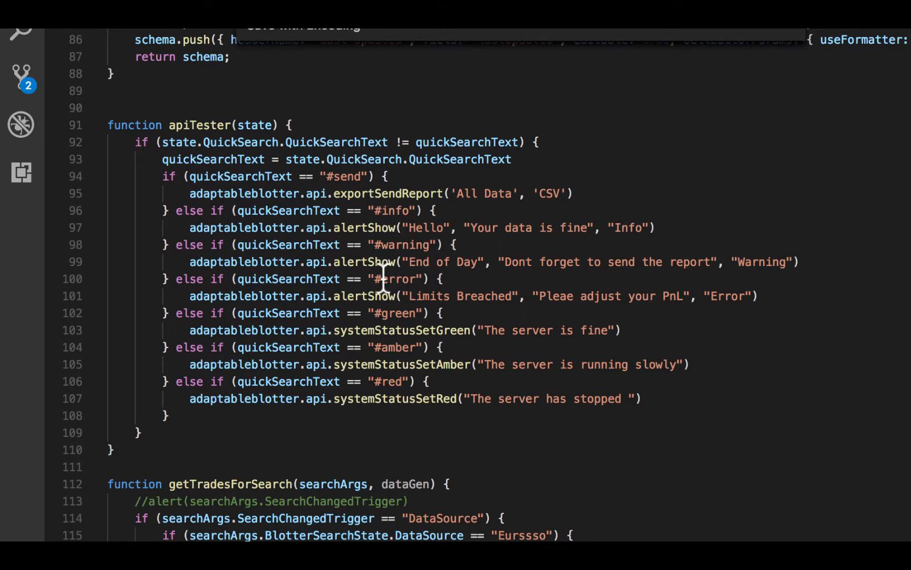
mouse_move(376, 235)
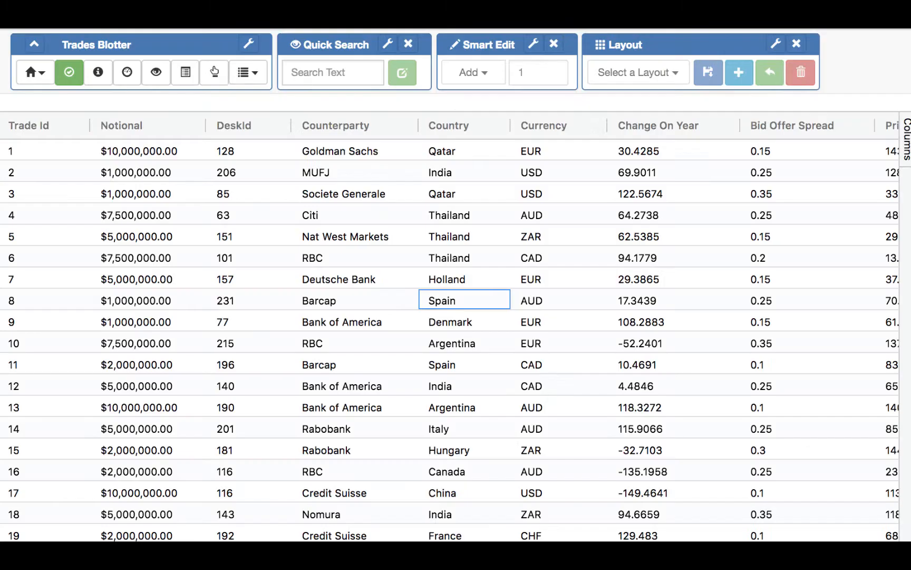
Search #info, #warning and #error, dismissing the Hello, End of Day and Limits Breached alerts
click(333, 72)
text(#info)
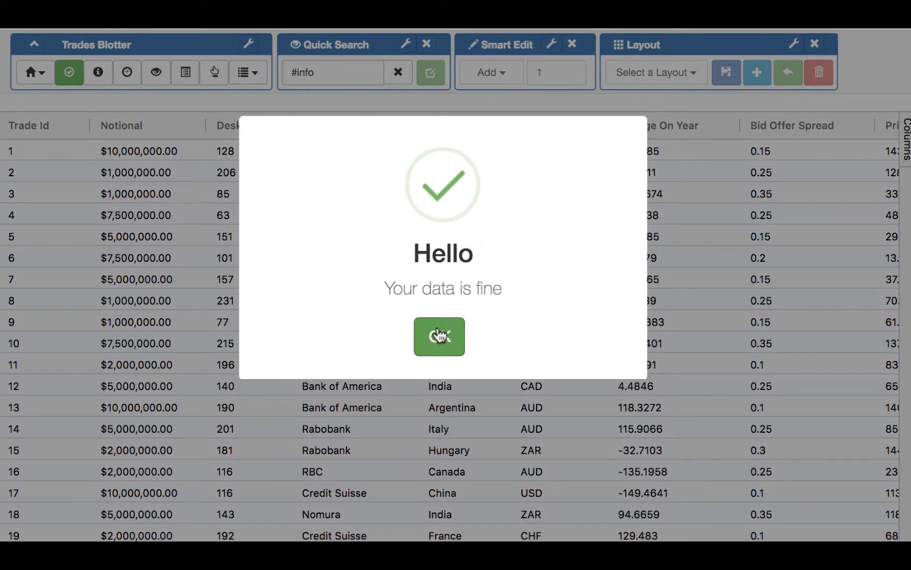
mouse_move(372, 277)
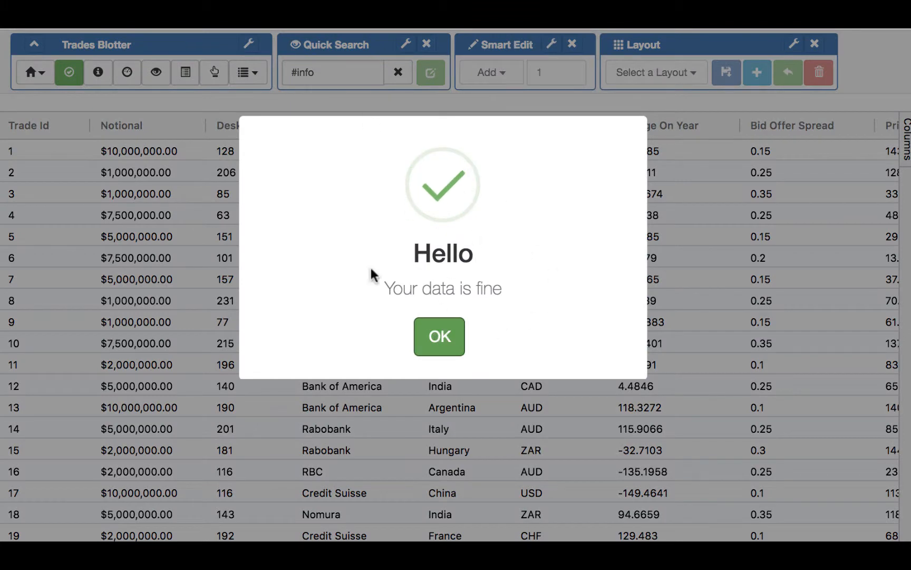
mouse_move(847, 533)
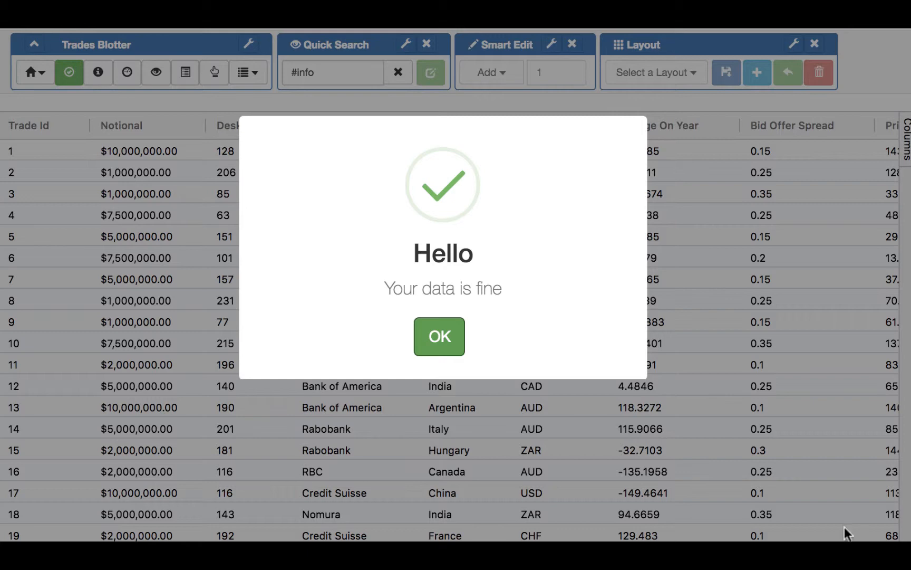
mouse_move(893, 540)
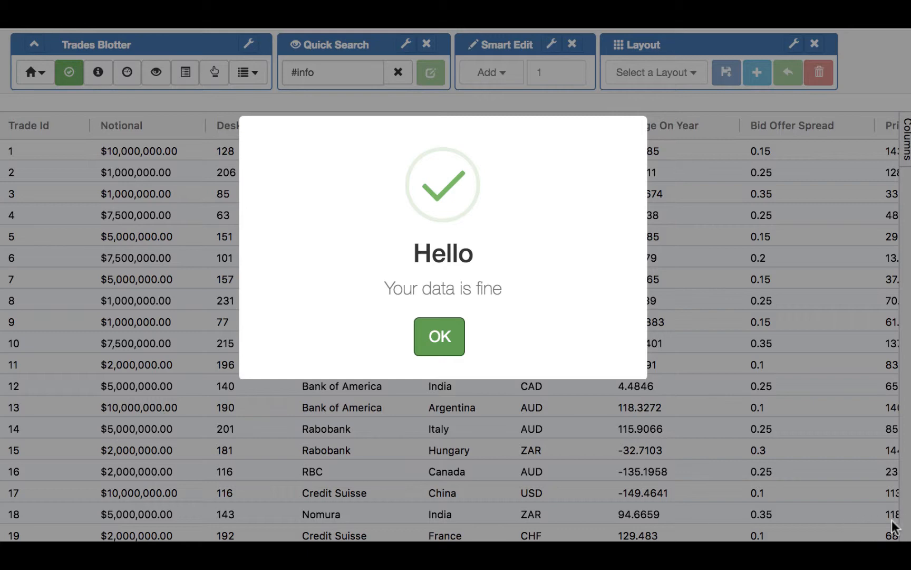
mouse_move(766, 411)
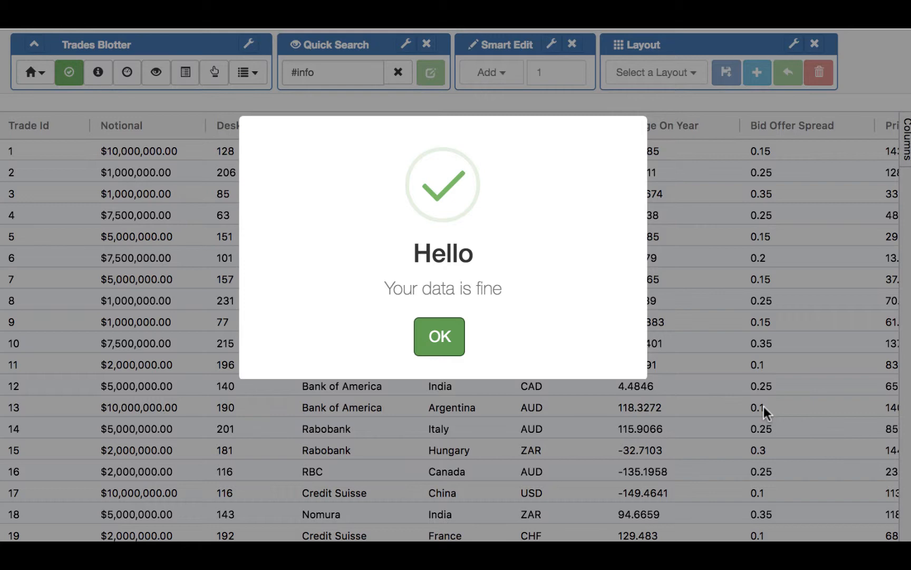
mouse_move(479, 384)
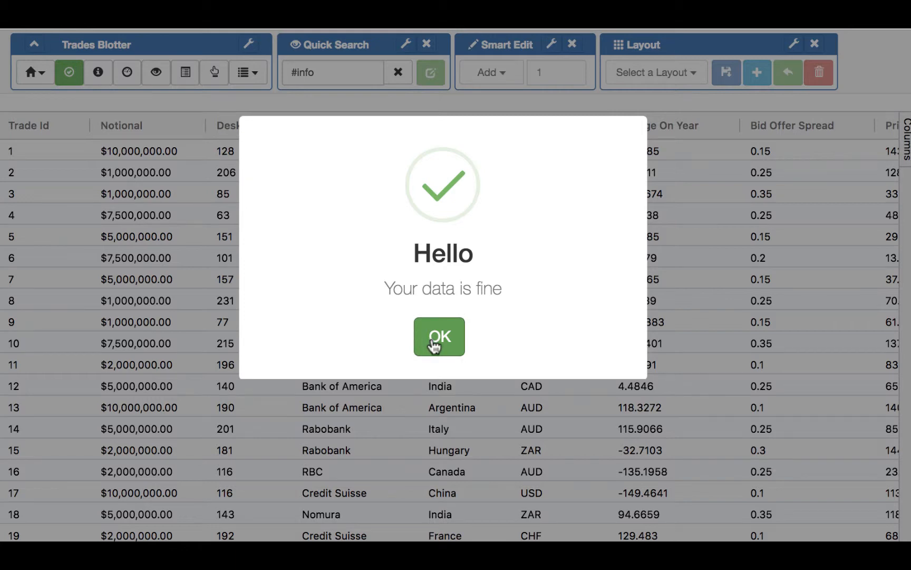
click(439, 336)
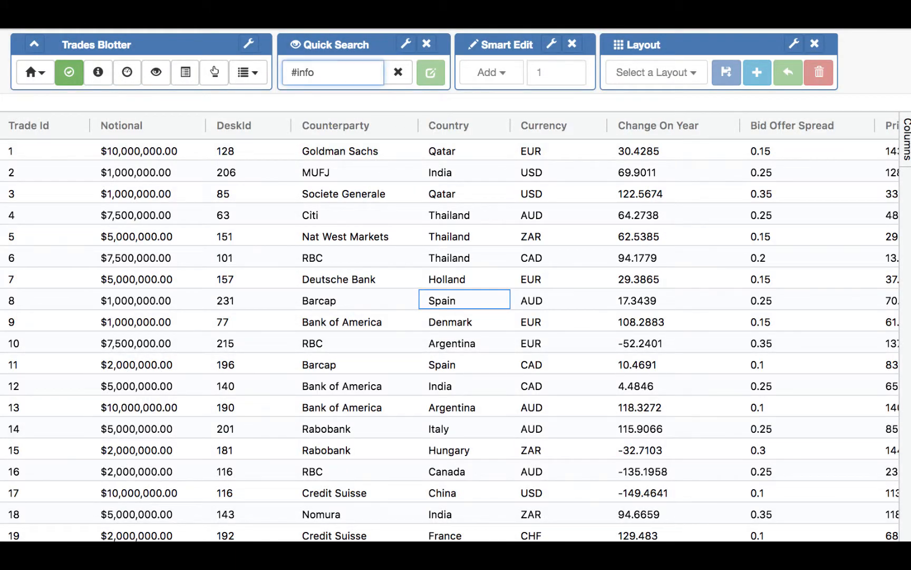
text(#warning)
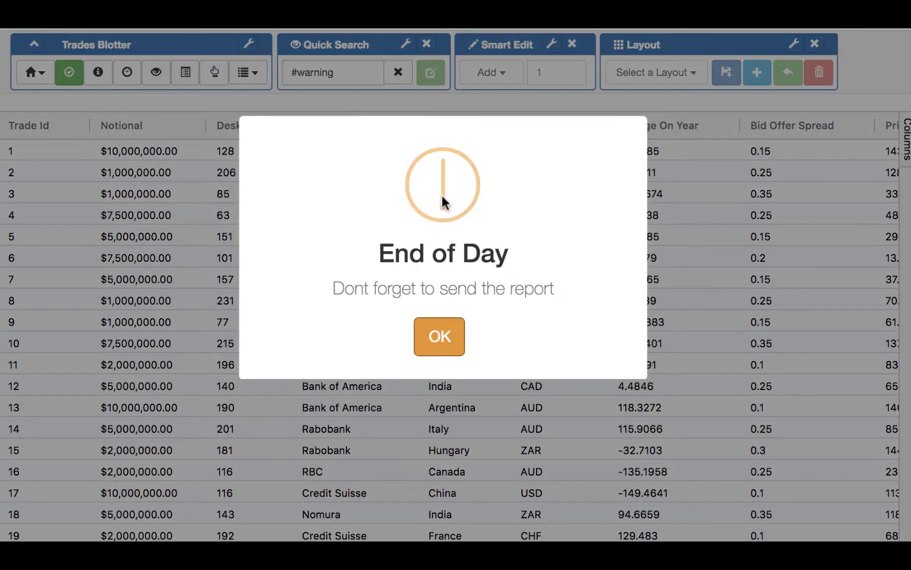
mouse_move(388, 290)
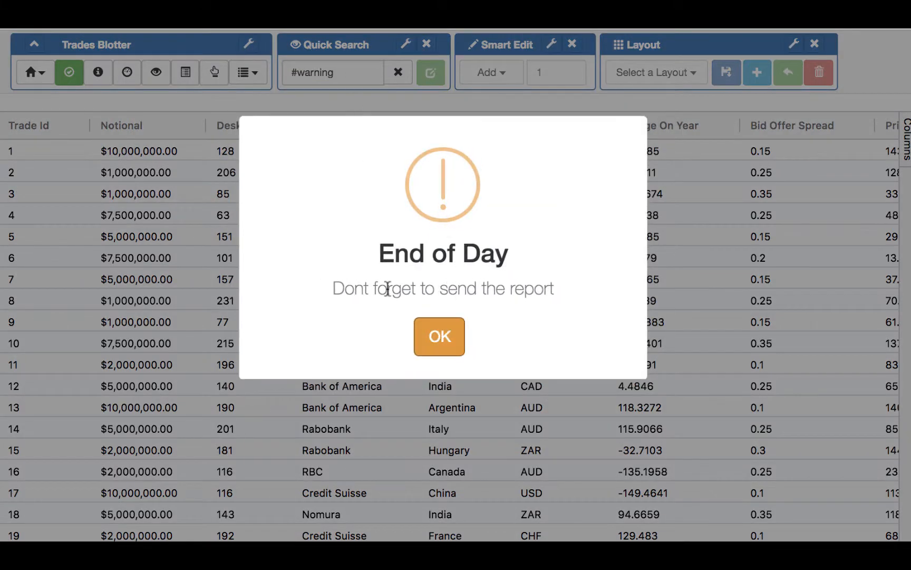
mouse_move(436, 346)
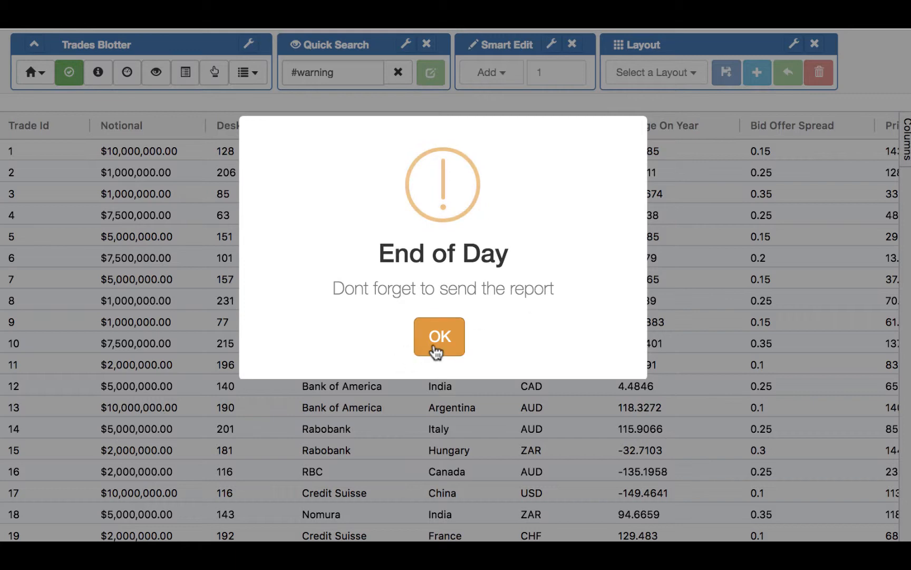
click(438, 336)
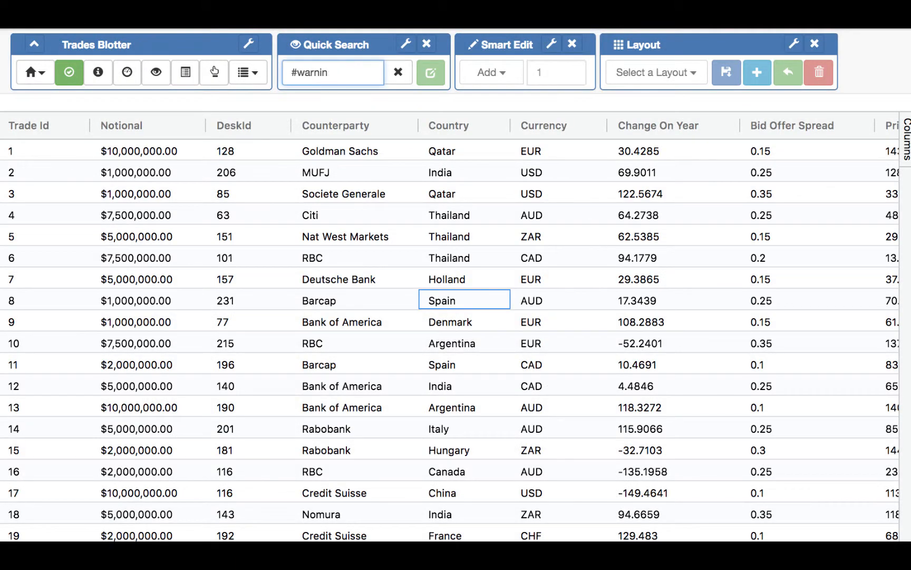
text(#error)
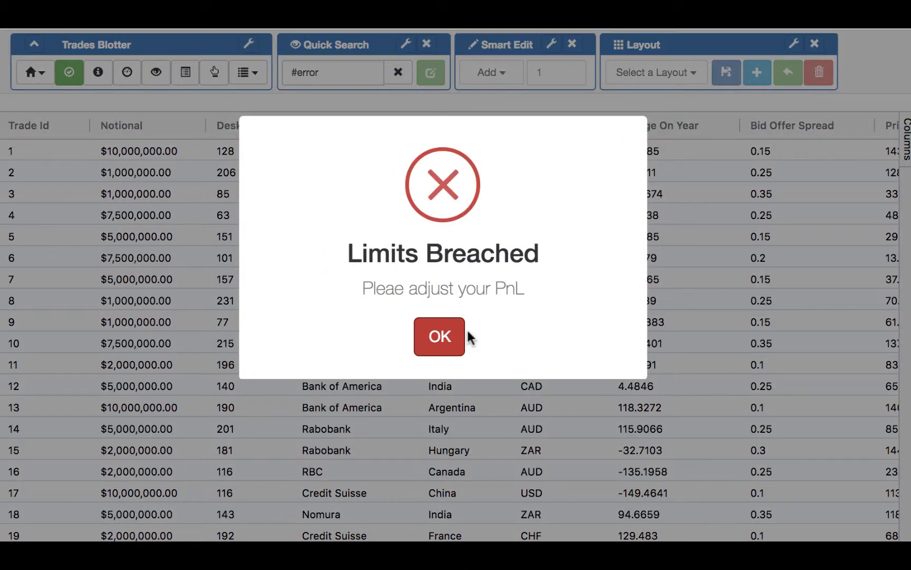
click(440, 337)
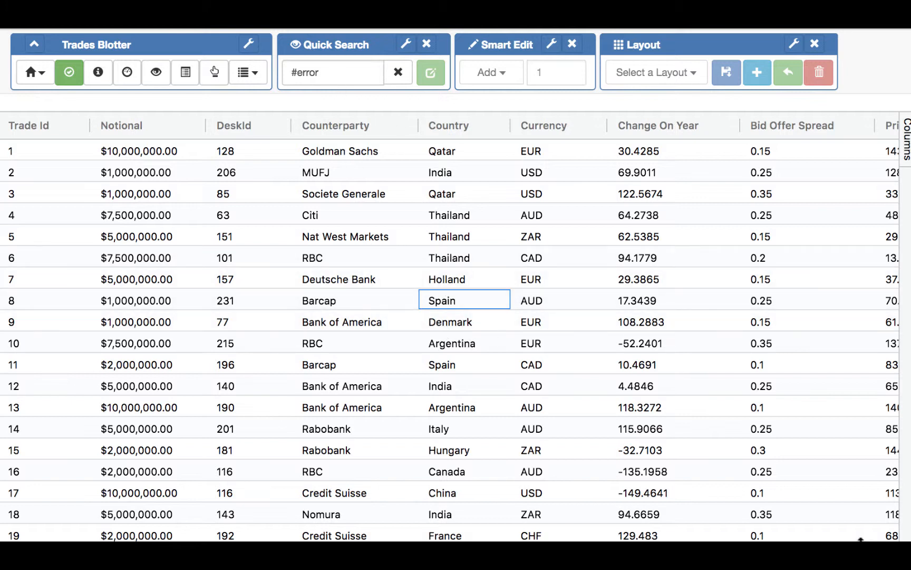
mouse_move(718, 386)
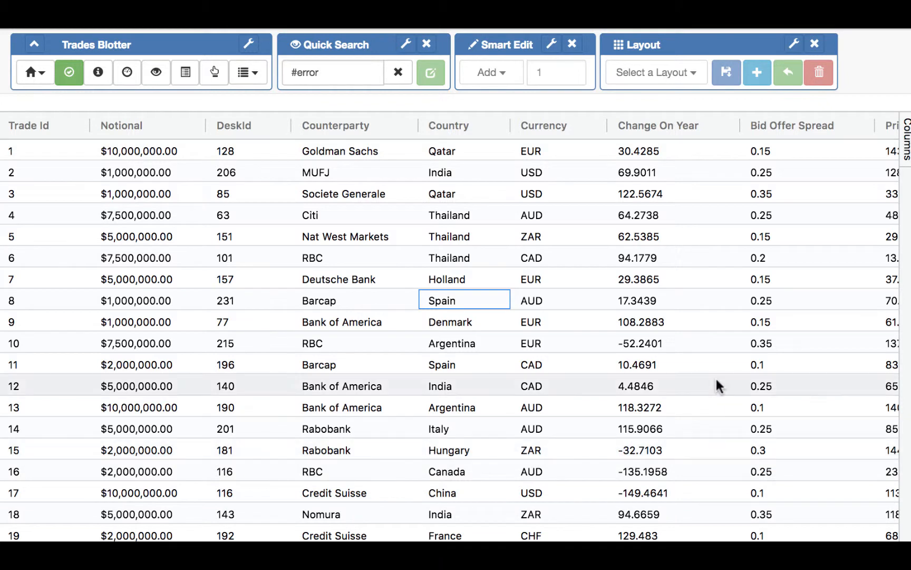